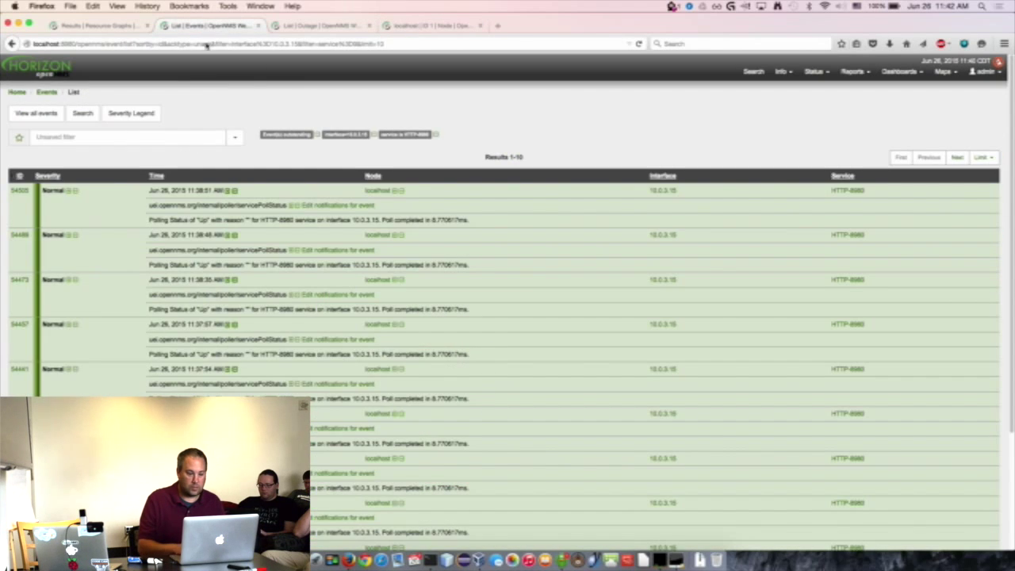
mouse_move(828, 102)
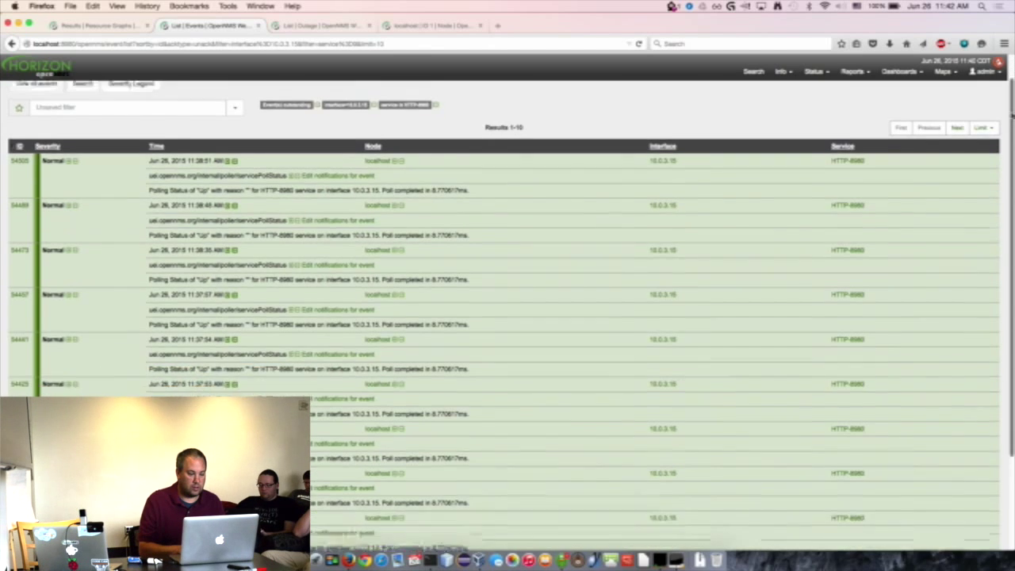
Bring up the Limit page-size choices (10 to 2000) for the filtered events list.
scroll(up, 3)
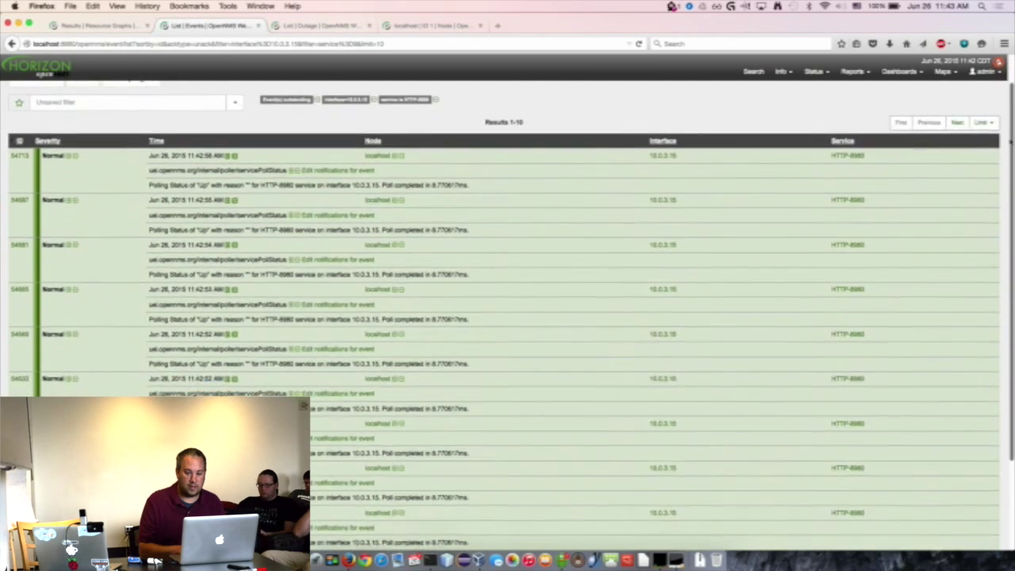
click(983, 132)
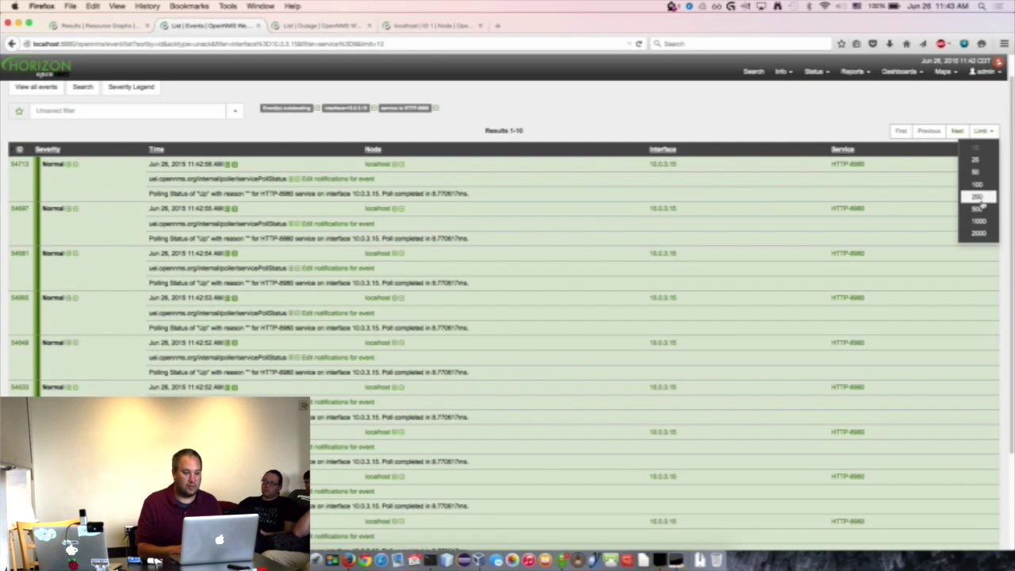
Show 250 events per page and browse the HTTP-8980 polling-up results.
click(977, 197)
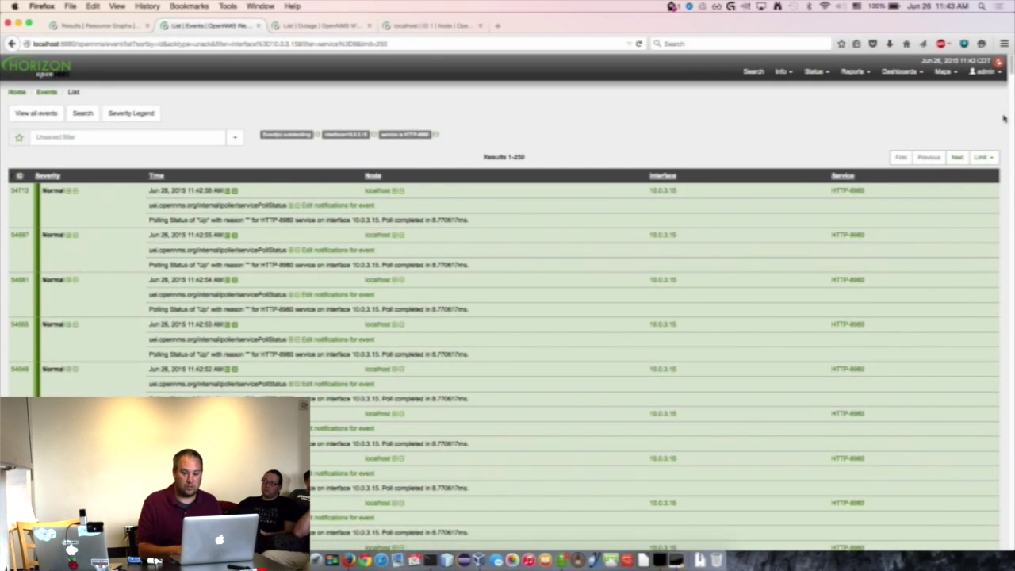
scroll(down, 3)
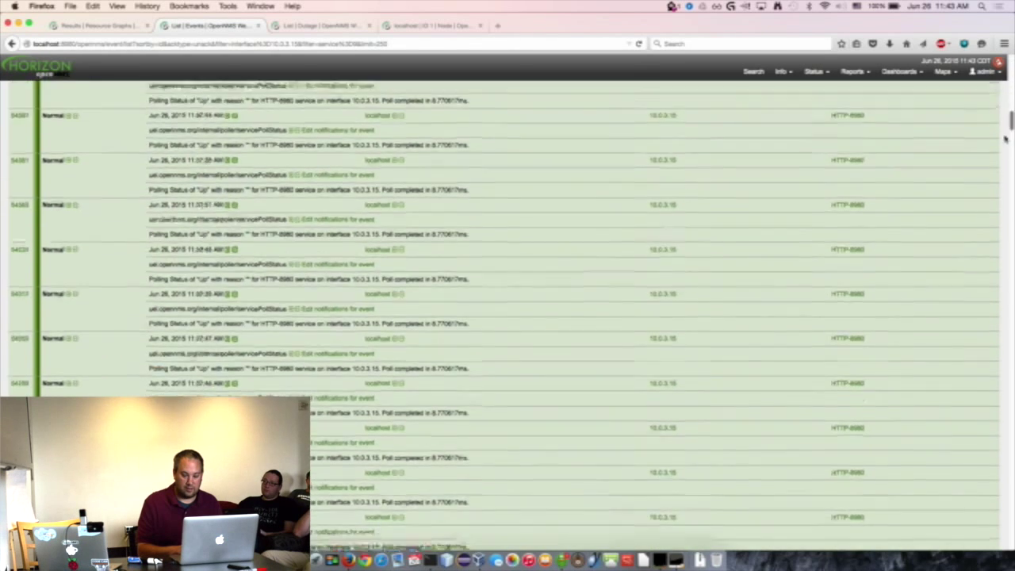
scroll(down, 3)
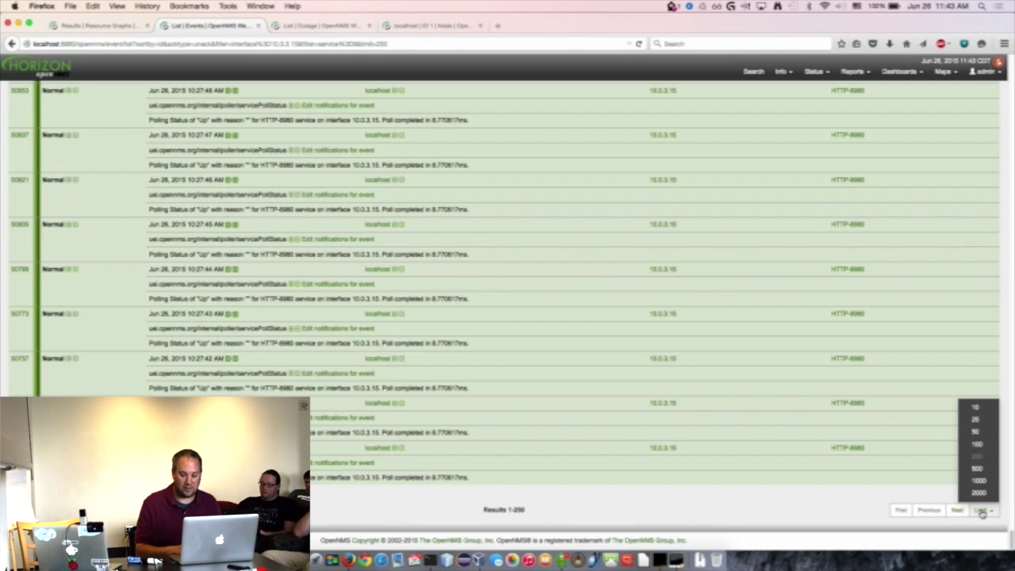
Check the Limit choices at the bottom and top of the 250-result list.
click(984, 511)
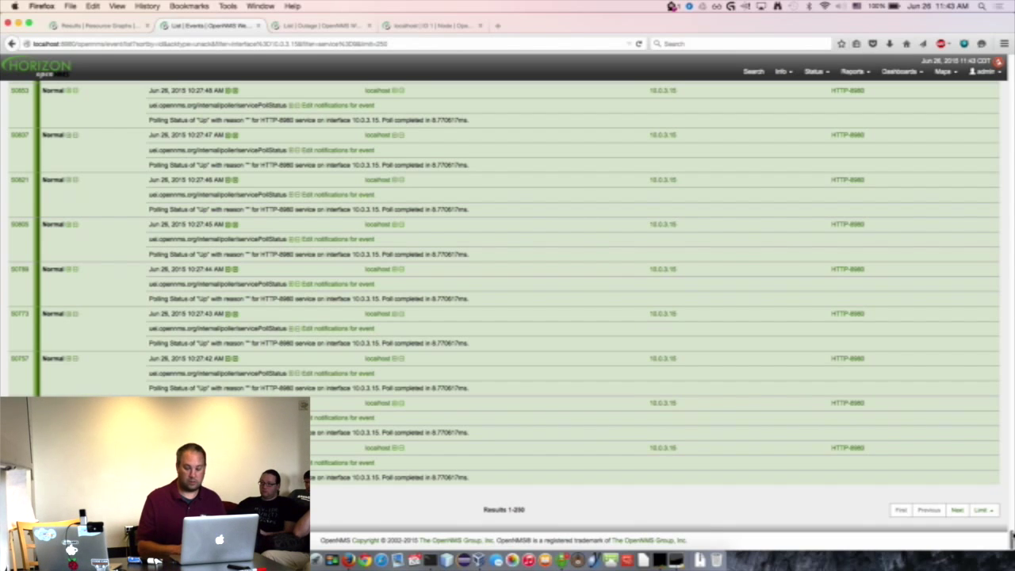
scroll(down, 3)
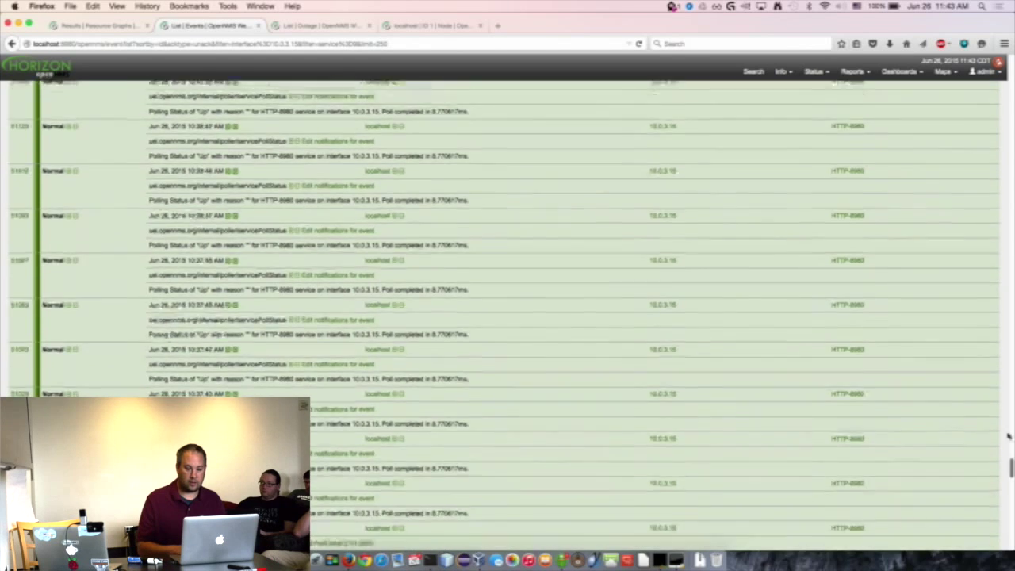
scroll(up, 3)
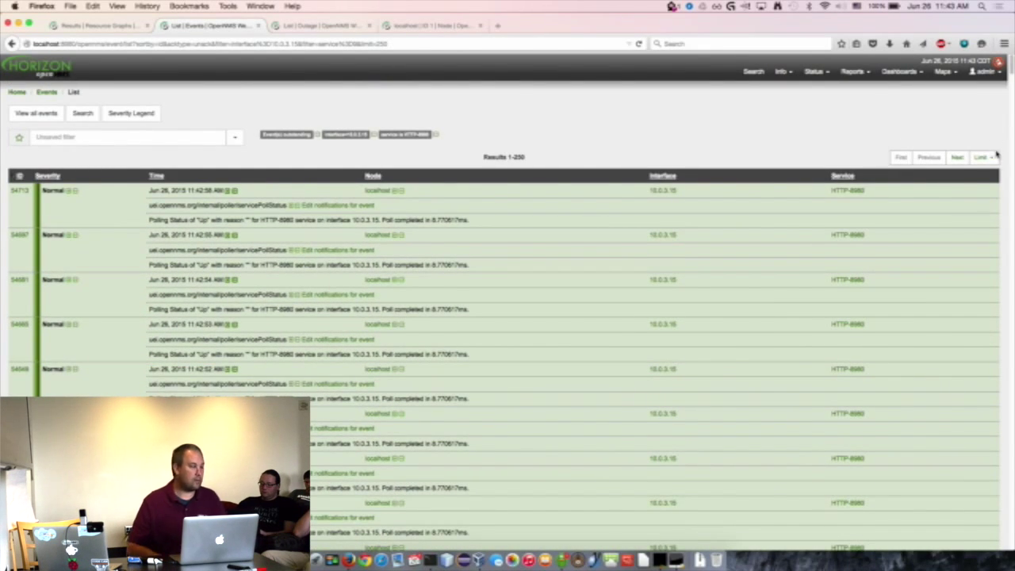
click(983, 157)
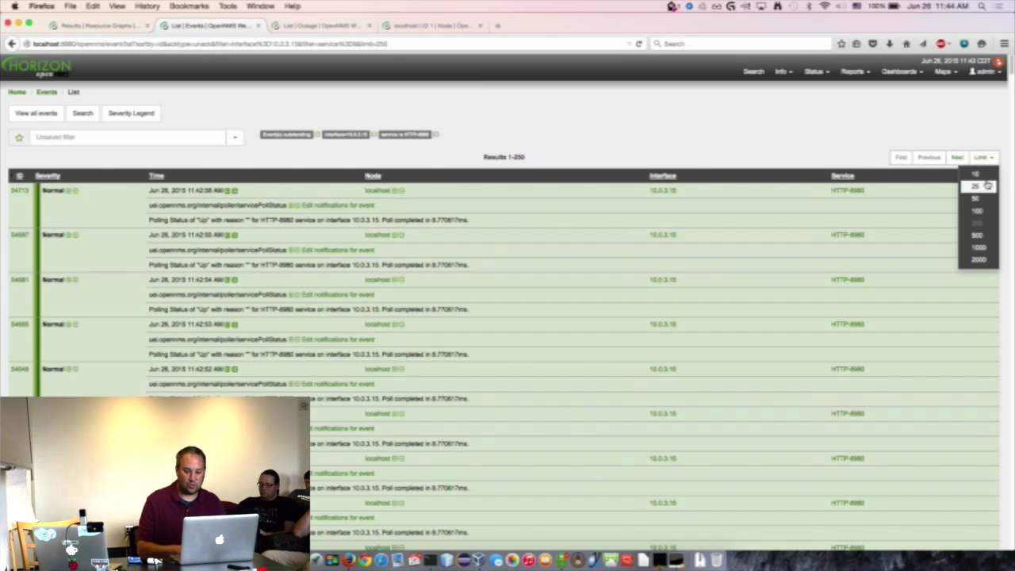
Pick an event count per page from the Limit choices once more.
click(970, 120)
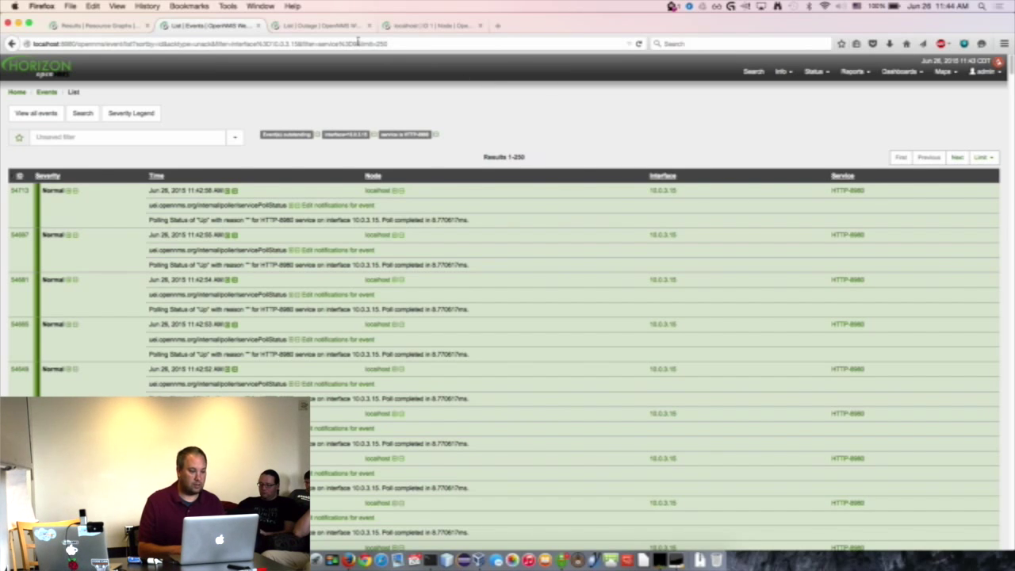
mouse_move(276, 83)
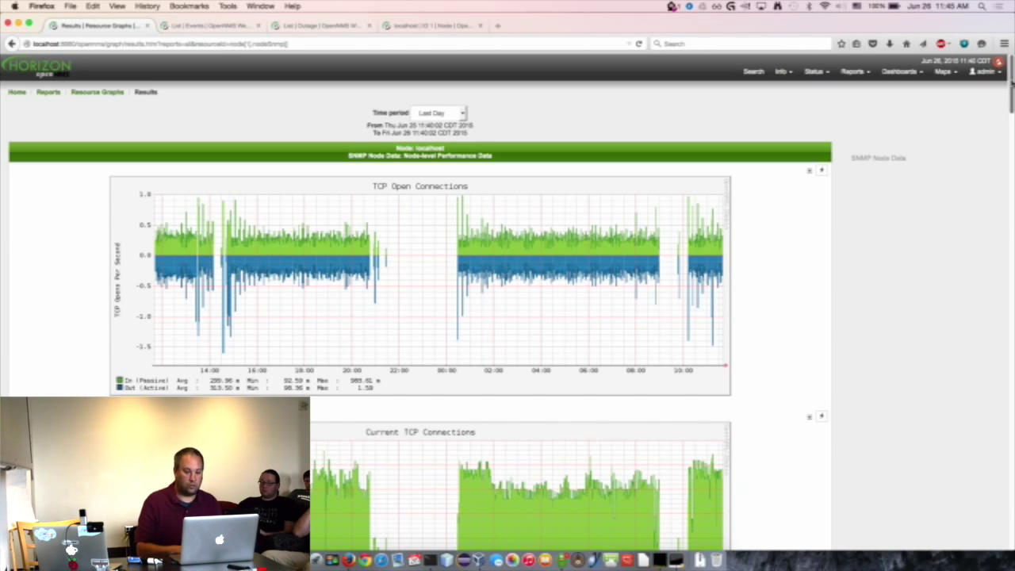
Run the command on etc/snmp-graph.properties in the VM terminal.
scroll(down, 3)
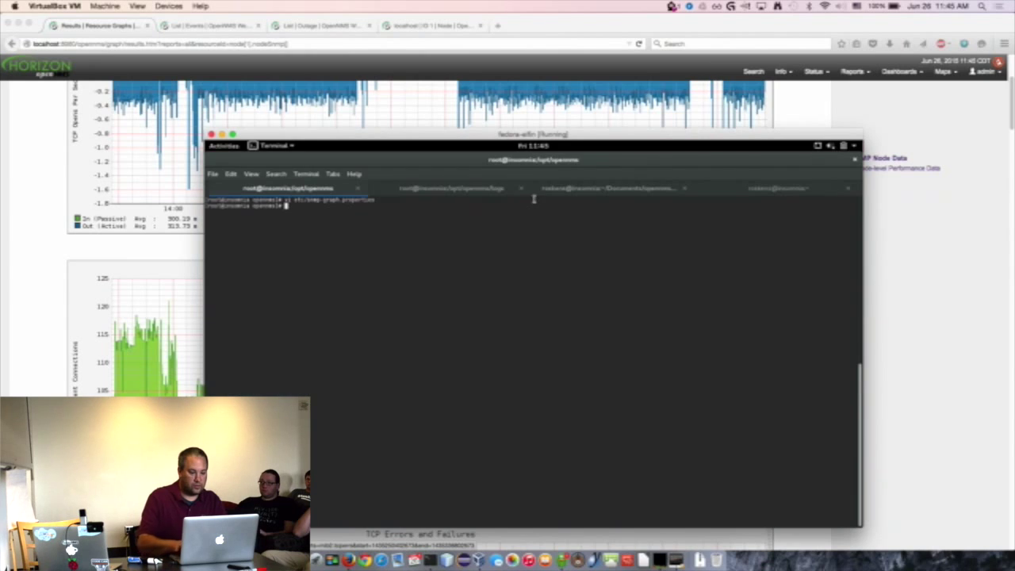
key(Return)
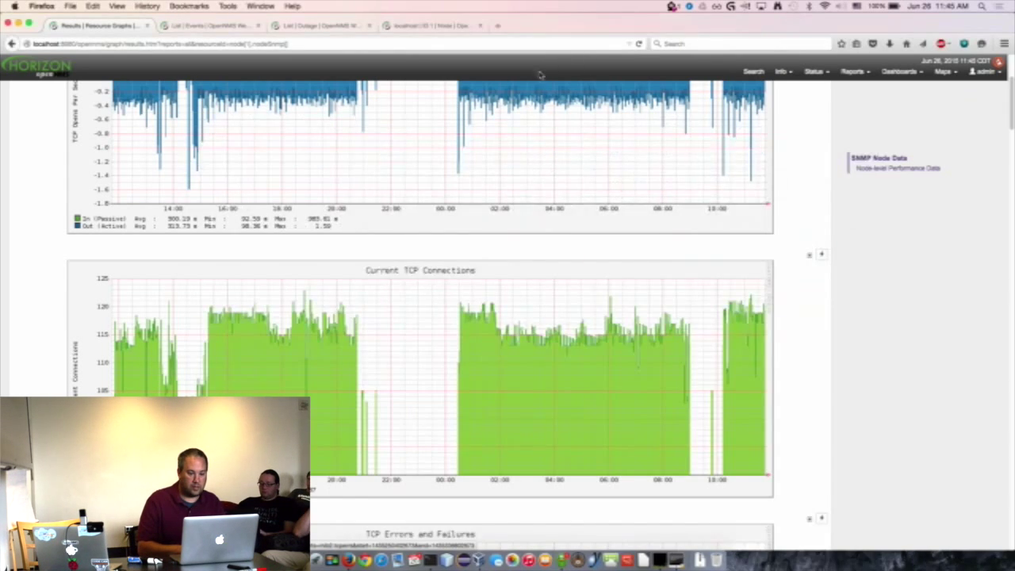
Browse the recoloured node graphs from TCP connections down to CPU Usage.
scroll(up, 3)
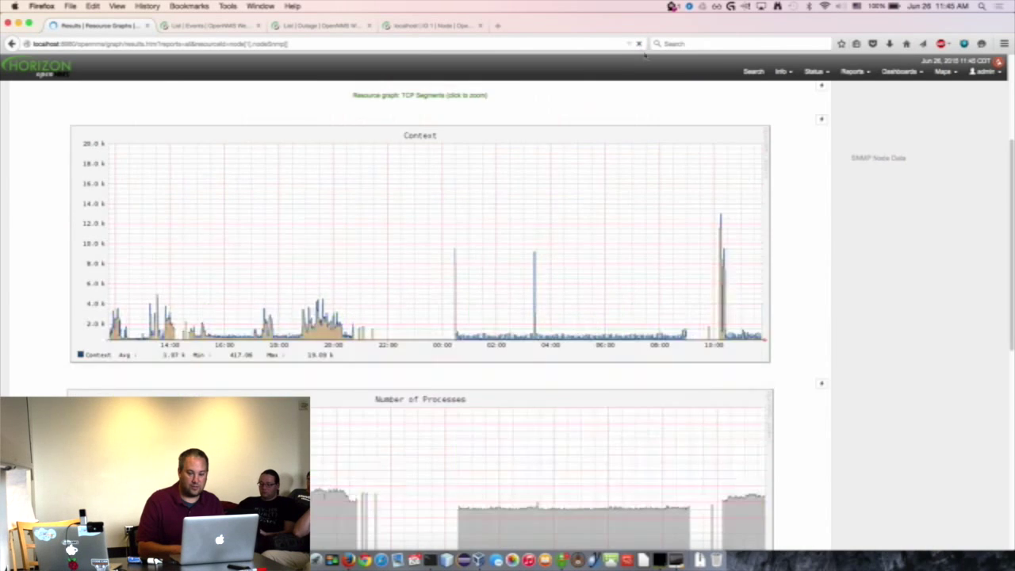
scroll(down, 3)
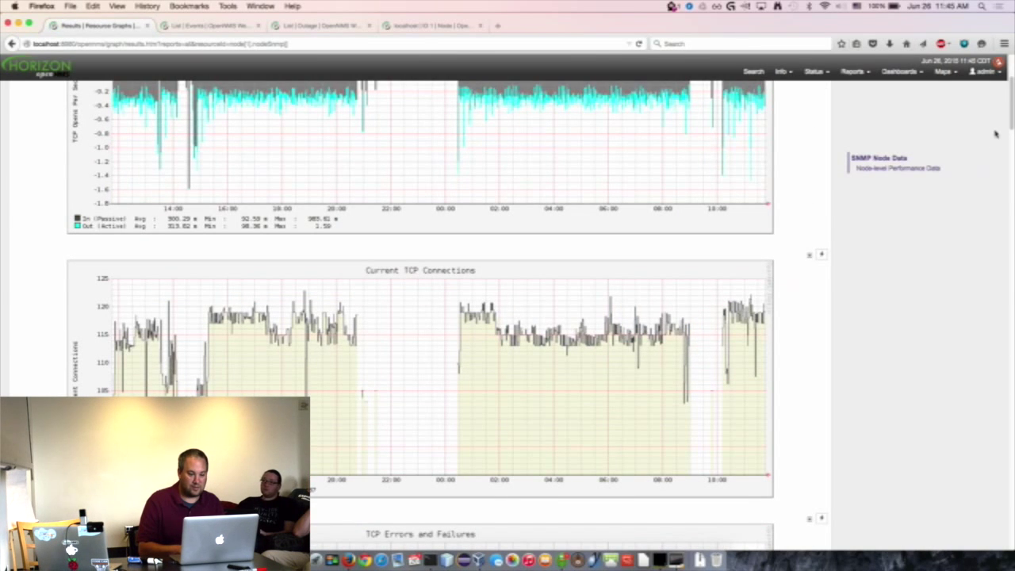
scroll(up, 3)
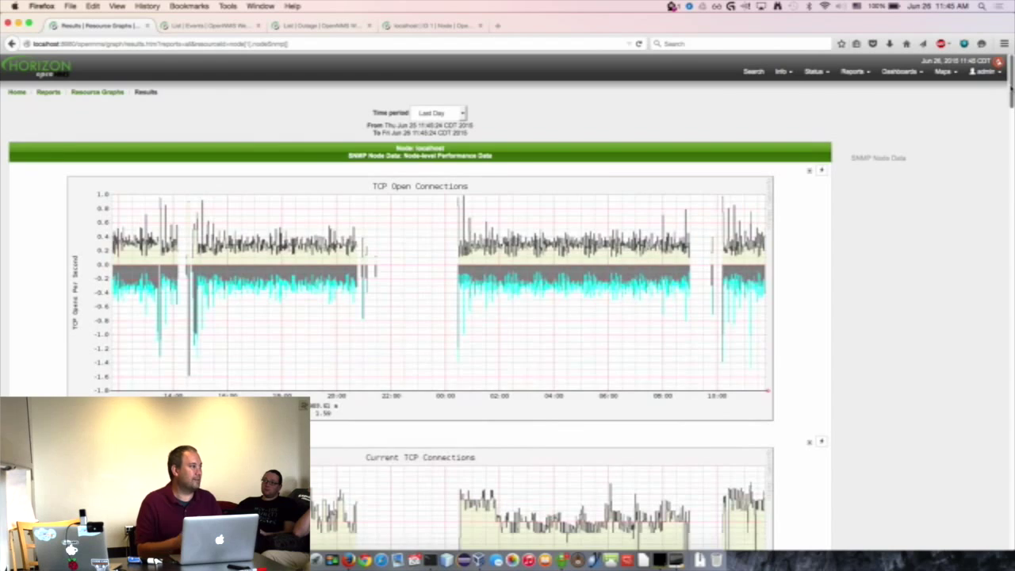
scroll(down, 3)
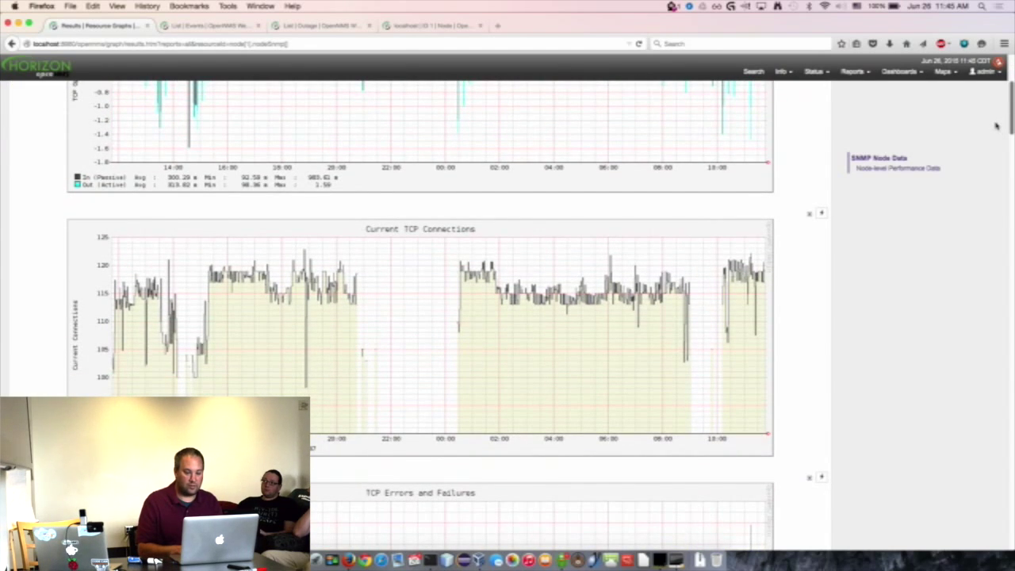
scroll(down, 3)
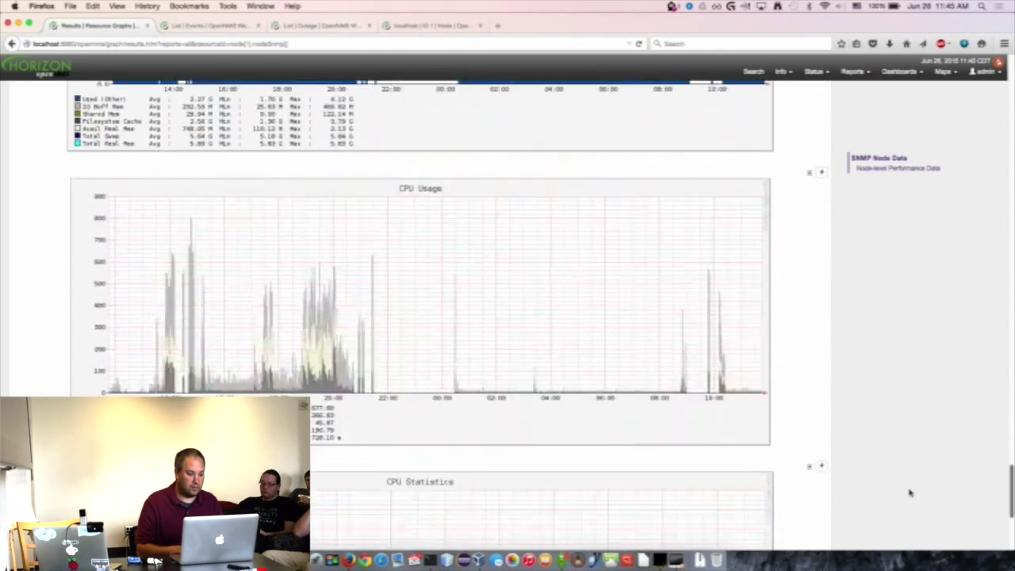
scroll(down, 3)
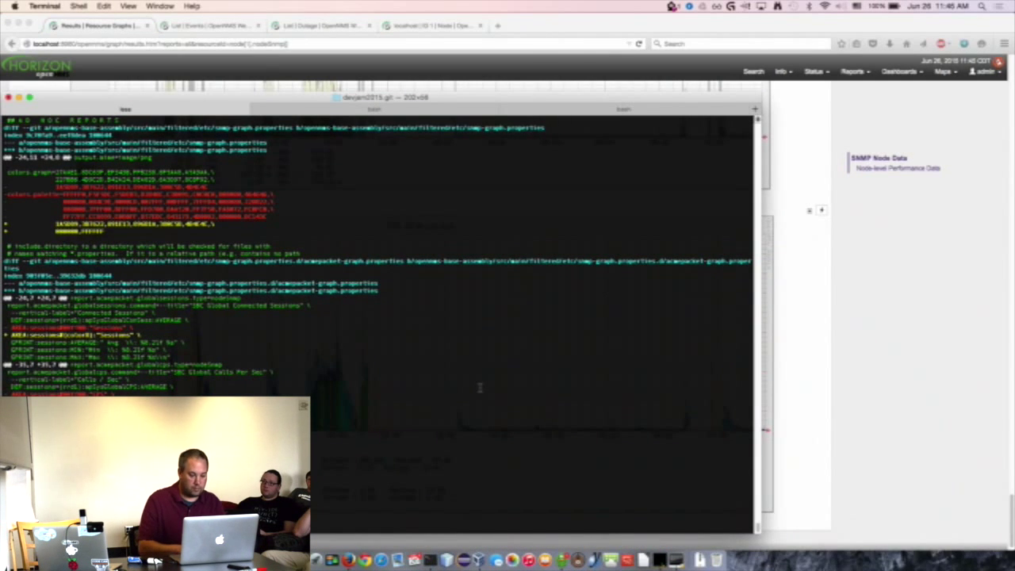
mouse_move(467, 422)
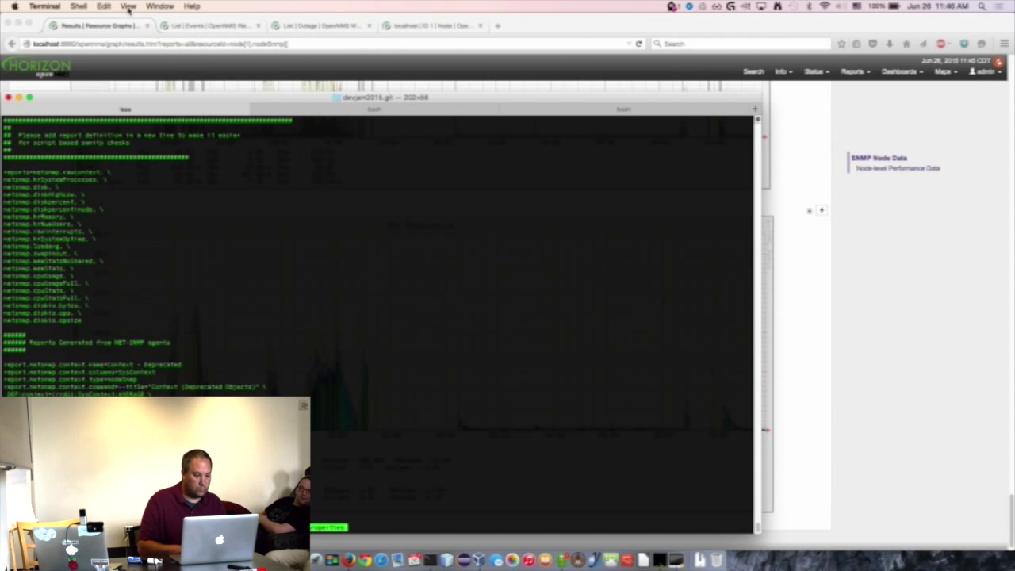
Enlarge the terminal text showing the net-snmp report definitions via View > Bigger.
click(127, 6)
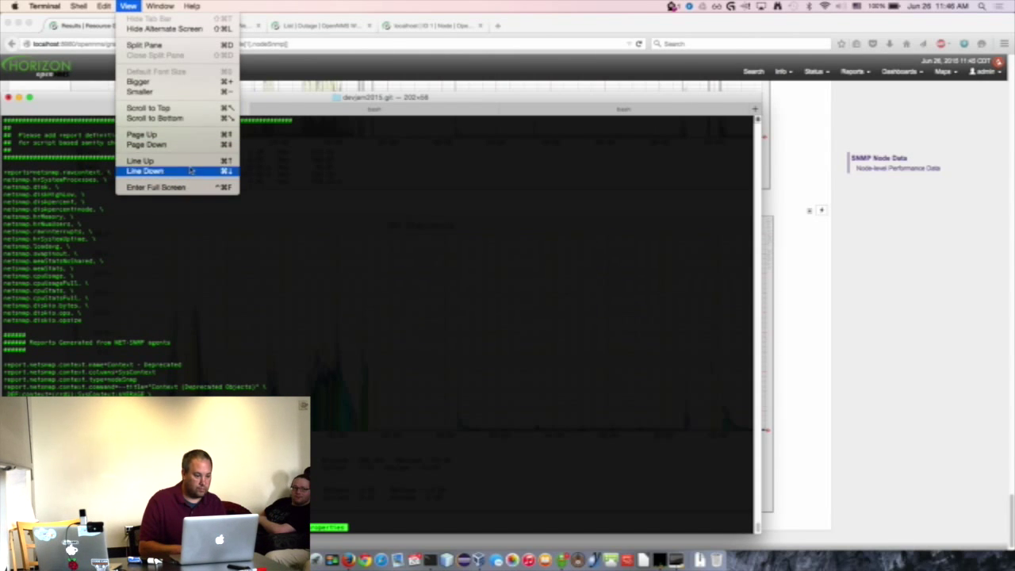
mouse_move(209, 86)
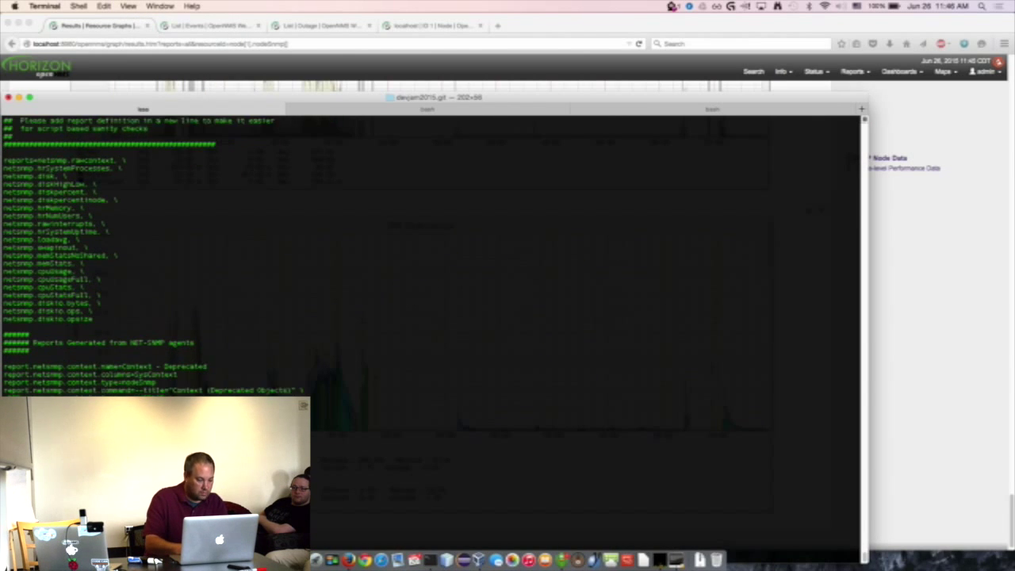
Review the colors.palette diff, then list the OpenNMS source directory with ls -l.
scroll(down, 3)
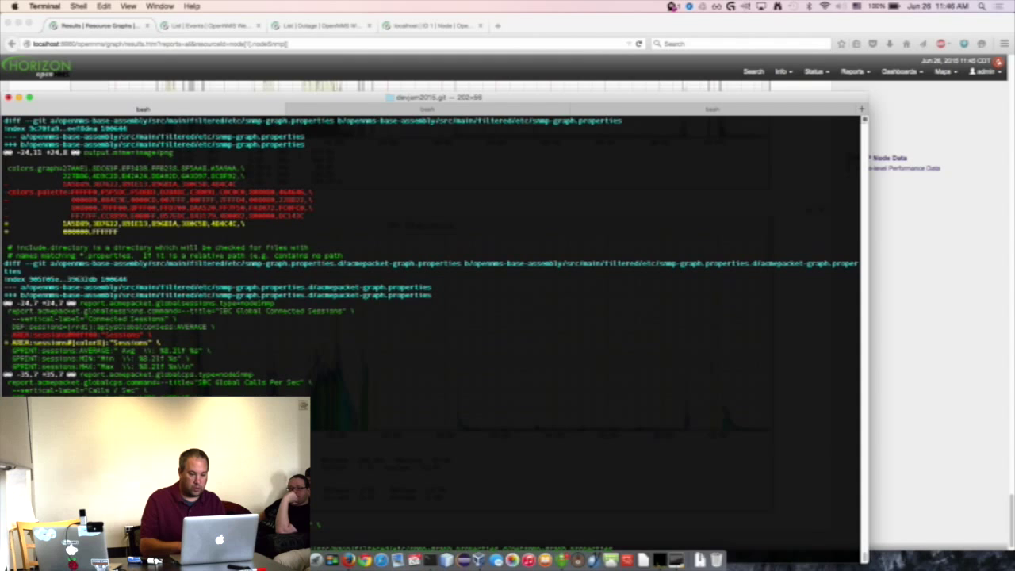
key(Return)
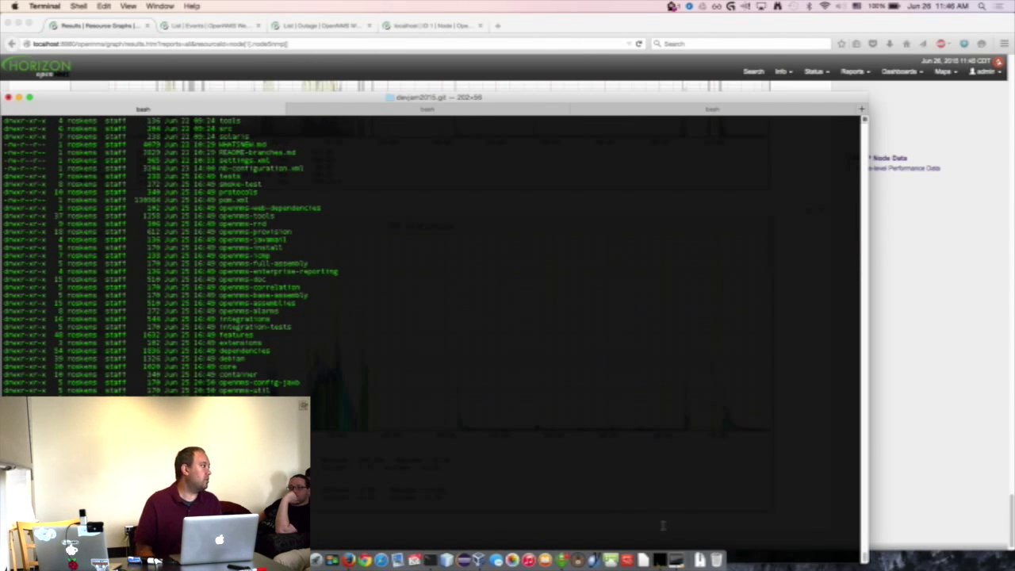
mouse_move(676, 561)
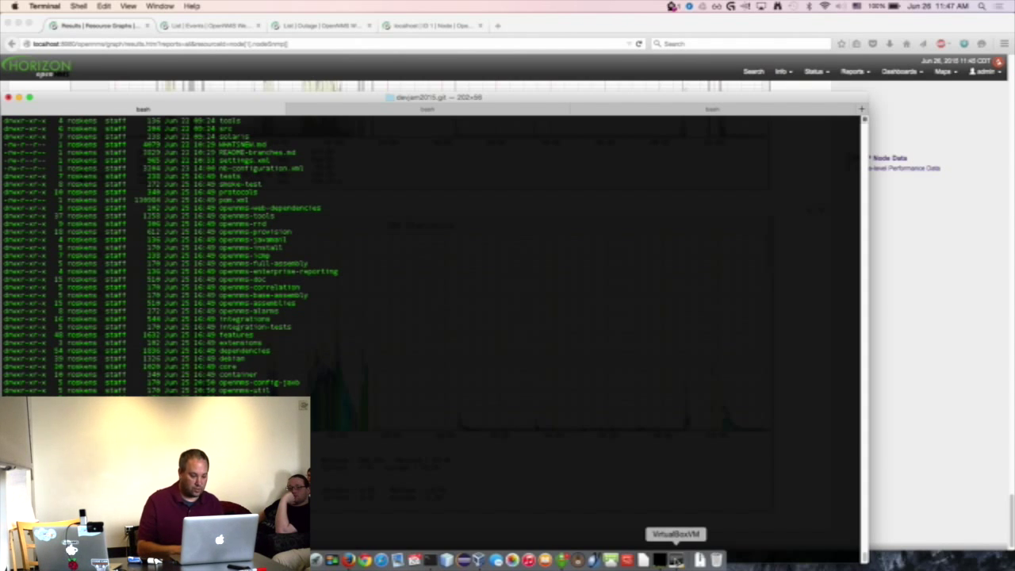
mouse_move(569, 406)
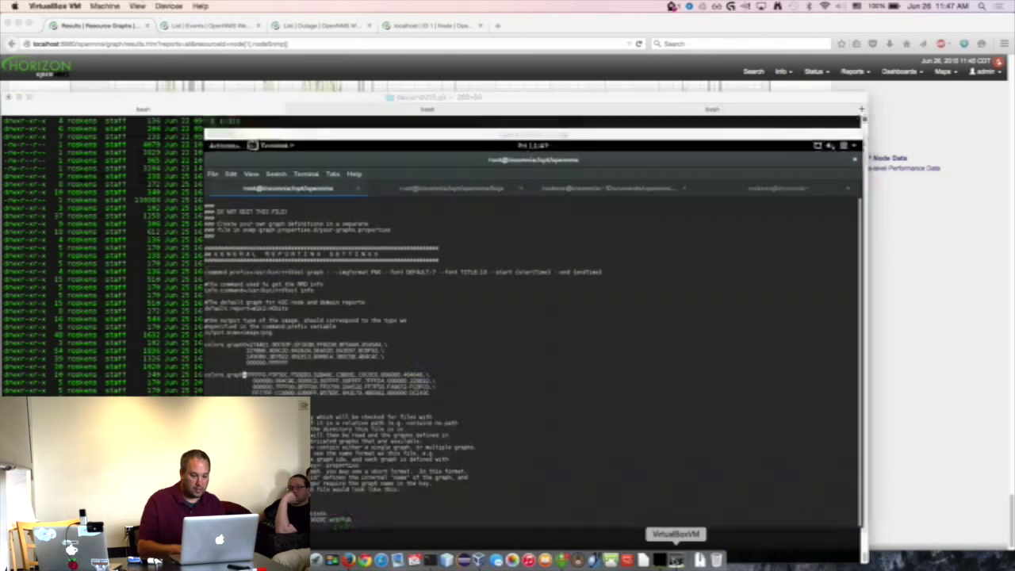
Switch terminal sessions and start vi etc/ to open an OpenNMS XML configuration file.
click(450, 187)
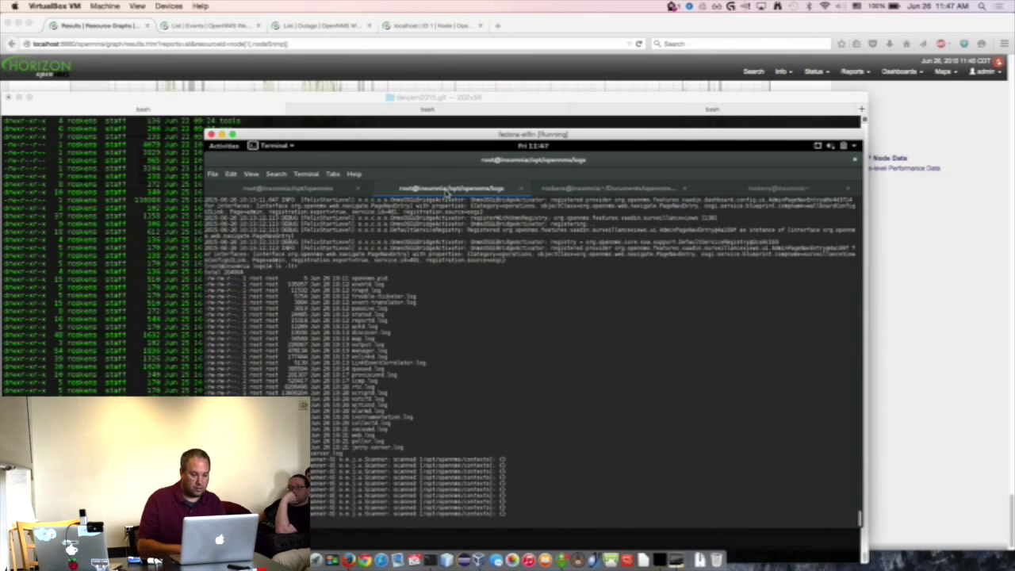
mouse_move(320, 183)
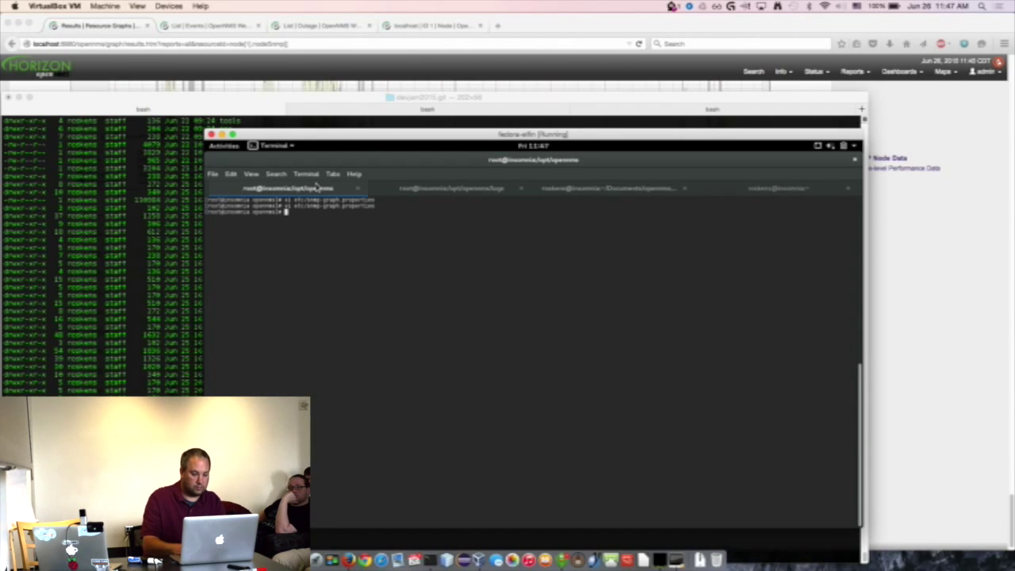
text(vi etc/)
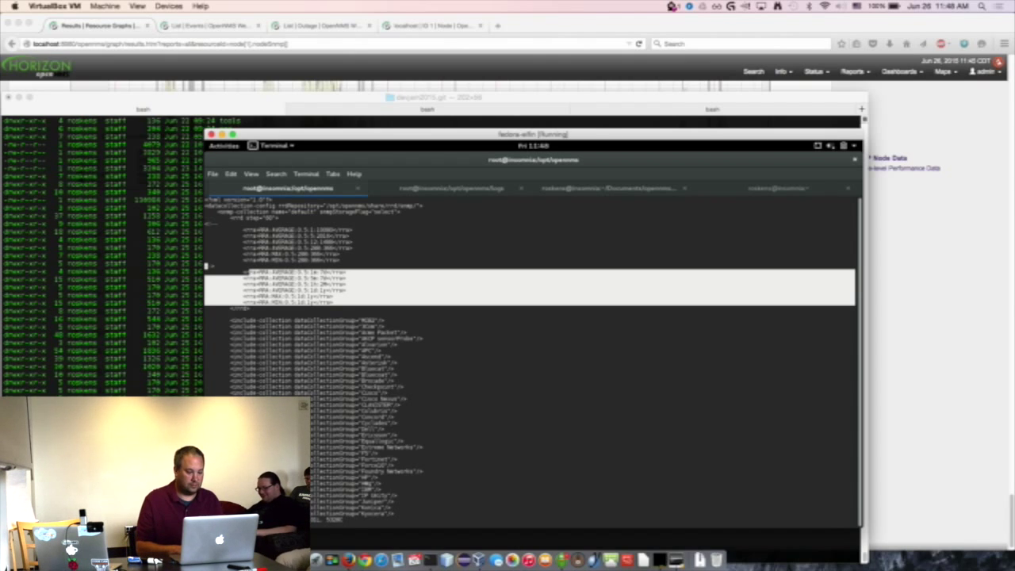
mouse_move(419, 315)
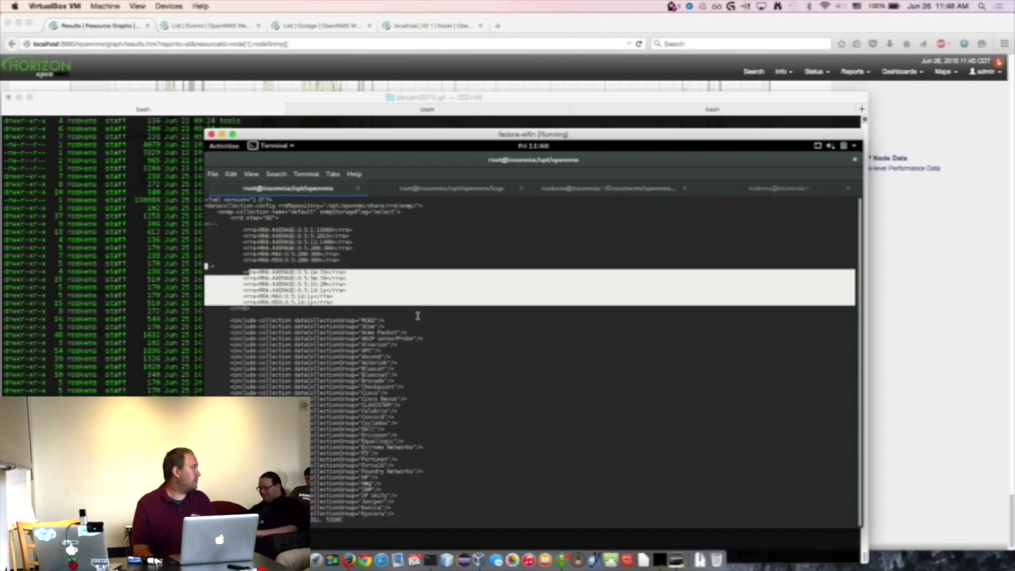